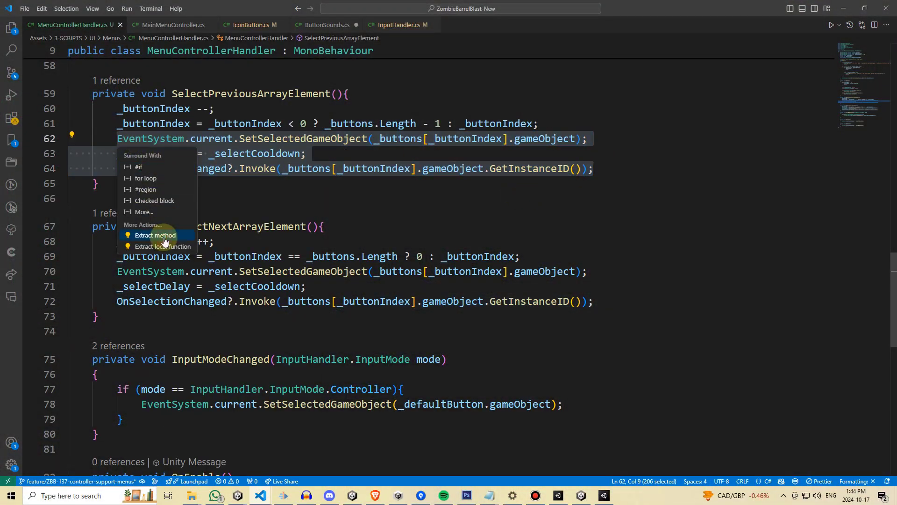
# - Extract lines 62–64 of SelectPreviousArrayElement into a new method via Quick Fix
pyautogui.click(154, 236)
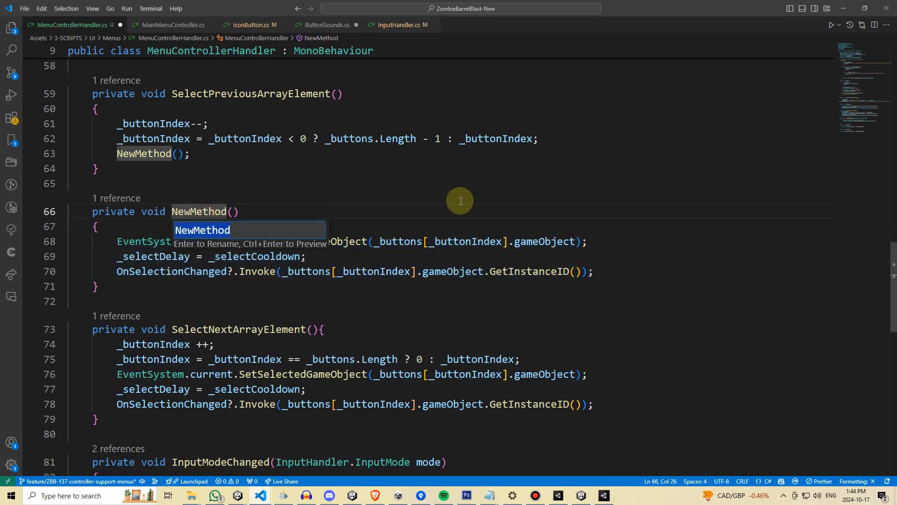